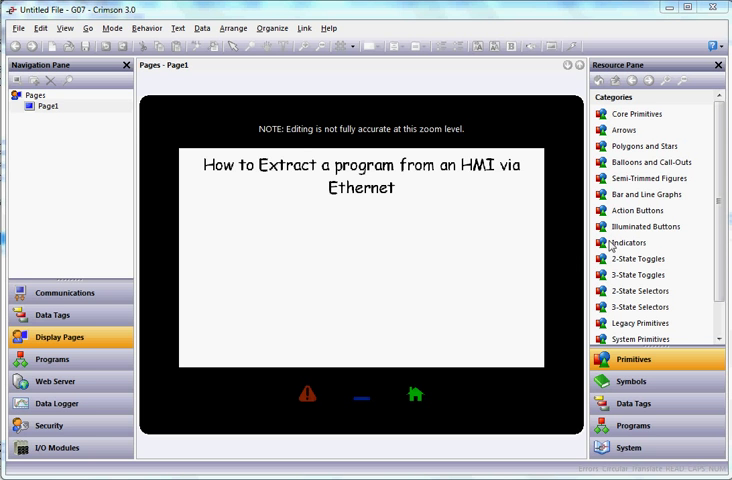
{"action": "mouse_move", "coordinate": [576, 244]}
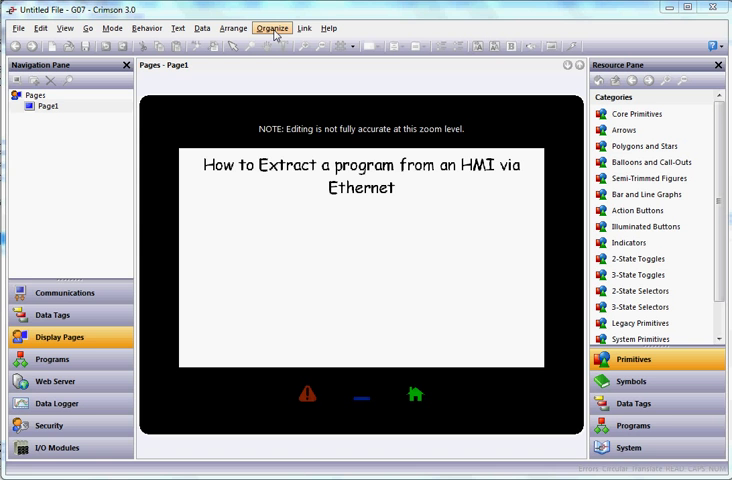
Check in the Link transfer options that uploading the database is supported.
{"action": "left_click", "coordinate": [304, 28]}
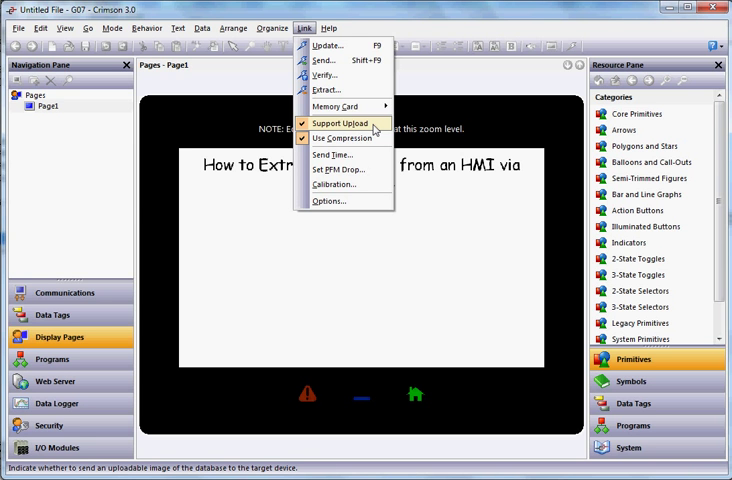
{"action": "left_click", "coordinate": [340, 122]}
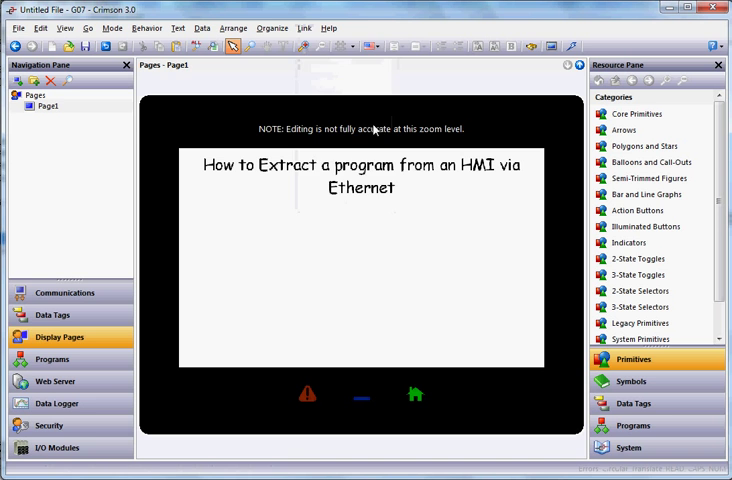
{"action": "left_click", "coordinate": [304, 28]}
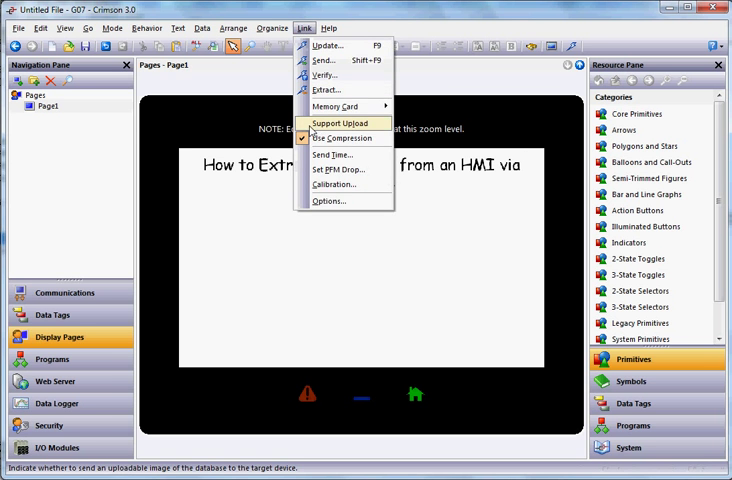
{"action": "left_click", "coordinate": [340, 122]}
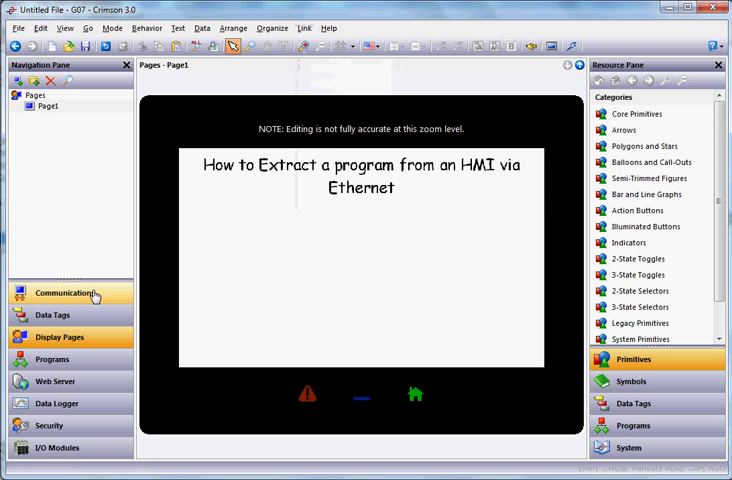
Set the Ethernet port to Manual Configuration in Communications > Network.
{"action": "left_click", "coordinate": [66, 292]}
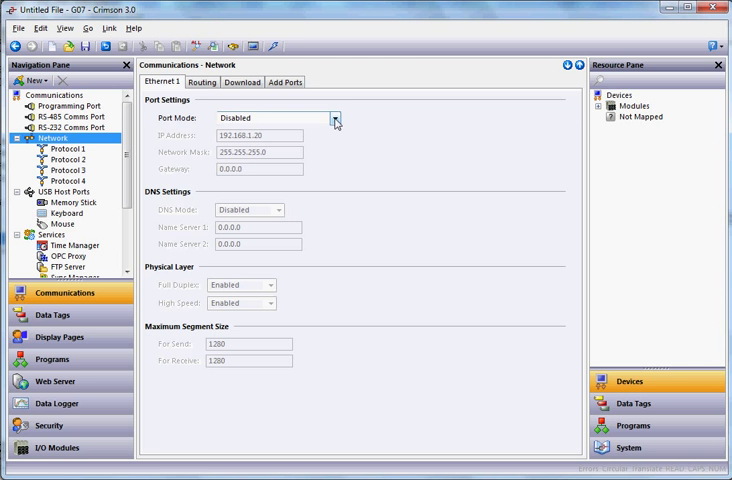
{"action": "left_click", "coordinate": [334, 118]}
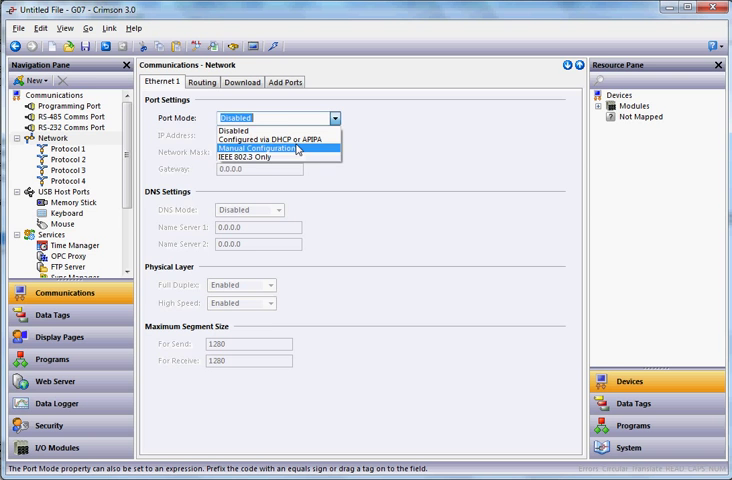
{"action": "left_click", "coordinate": [268, 148]}
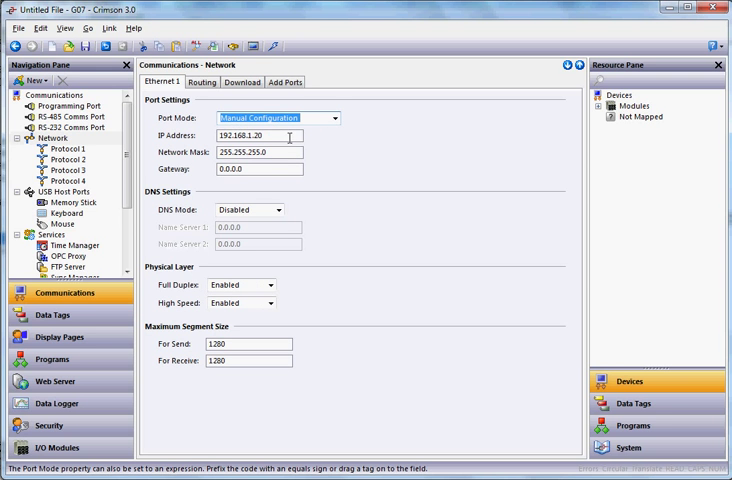
{"action": "left_click", "coordinate": [240, 80]}
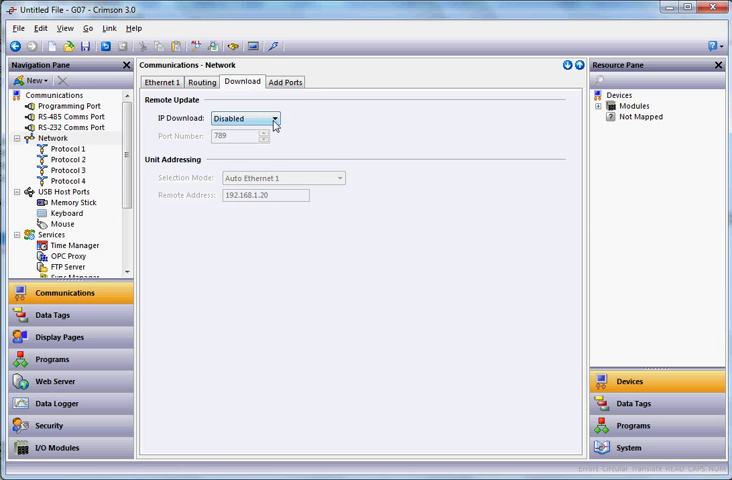
Set IP Download to Enabled on port 789.
{"action": "left_click", "coordinate": [274, 120]}
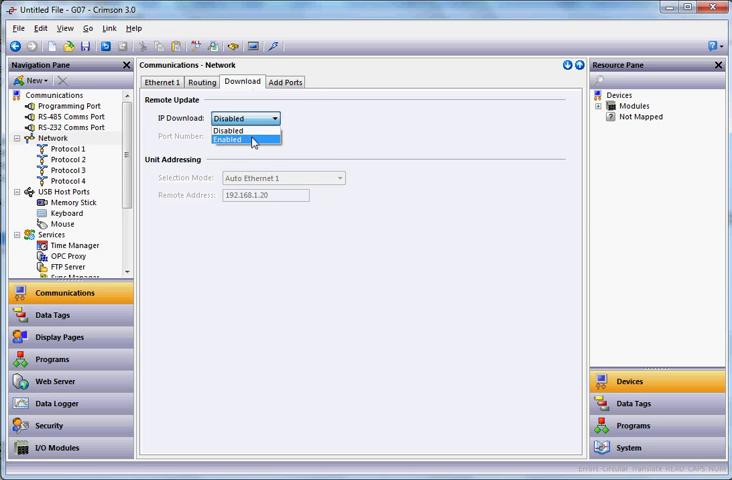
{"action": "left_click", "coordinate": [248, 140]}
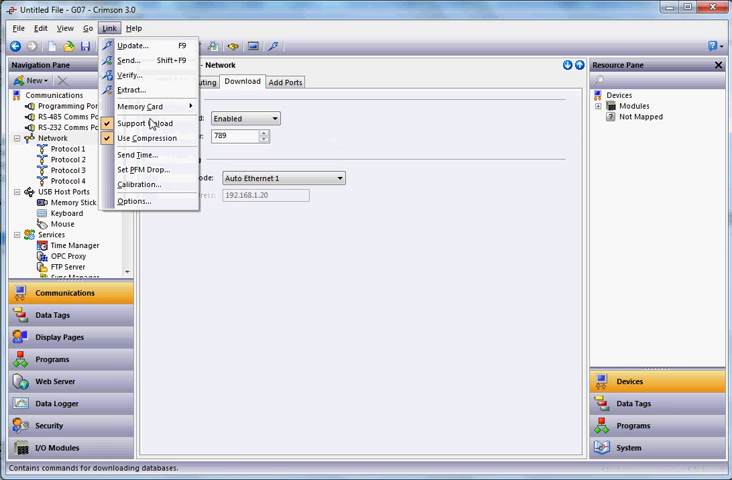
{"action": "mouse_move", "coordinate": [150, 136]}
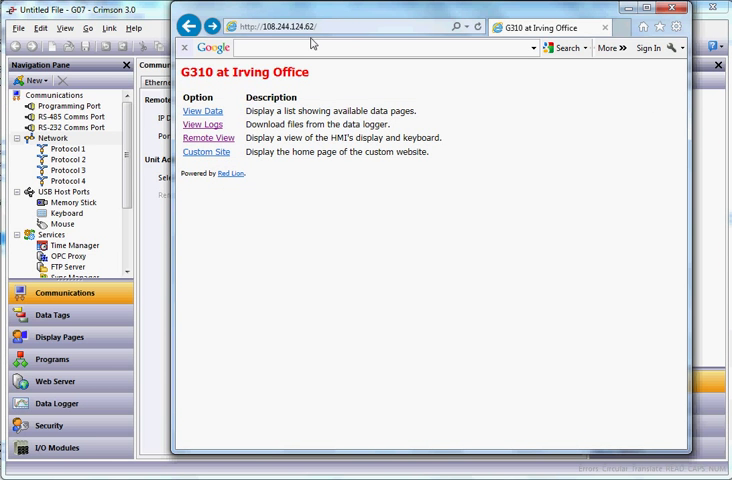
{"action": "mouse_move", "coordinate": [312, 42]}
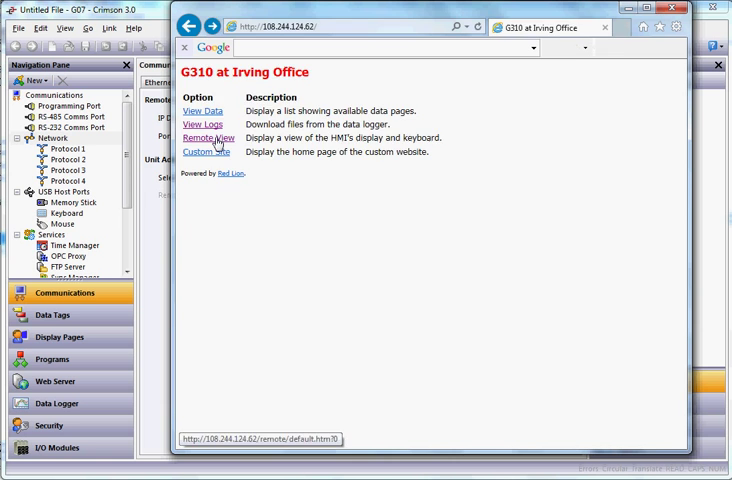
Watch the G310's Remote View including the Water/Oil page, then return to its home page.
{"action": "left_click", "coordinate": [208, 138]}
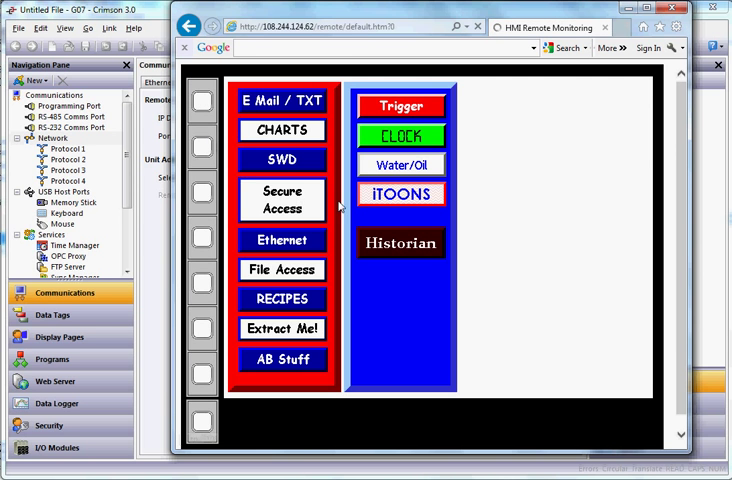
{"action": "mouse_move", "coordinate": [356, 216]}
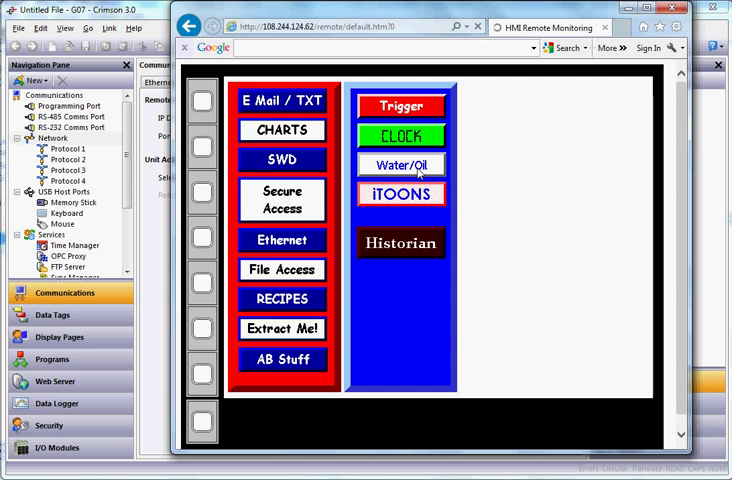
{"action": "left_click", "coordinate": [400, 164]}
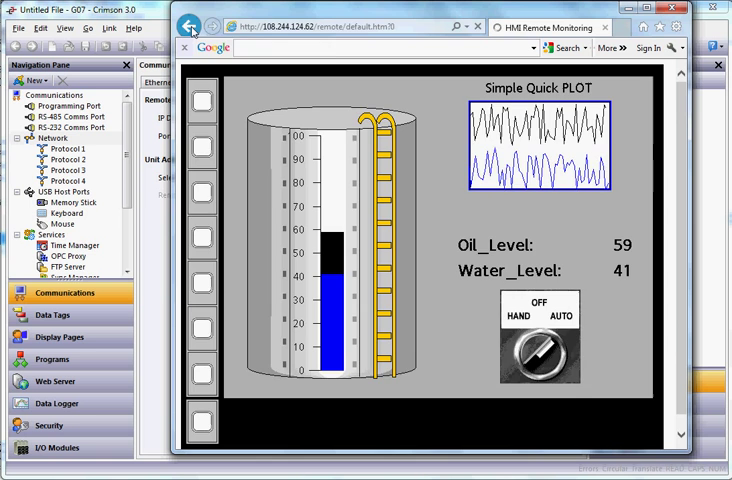
{"action": "left_click", "coordinate": [188, 26]}
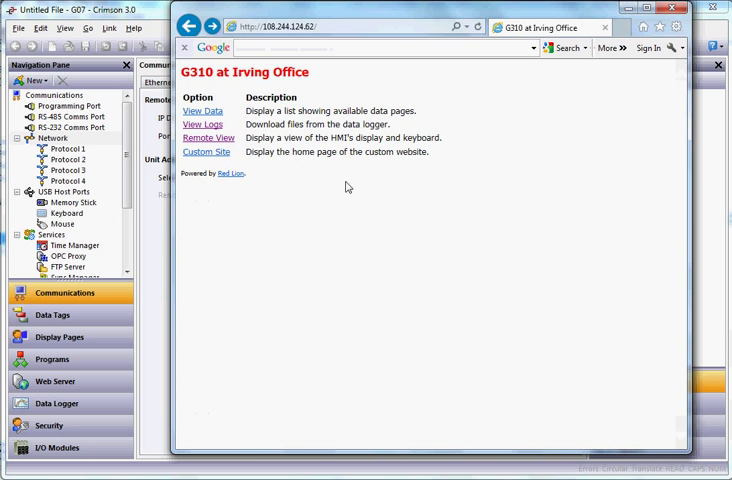
{"action": "mouse_move", "coordinate": [348, 180]}
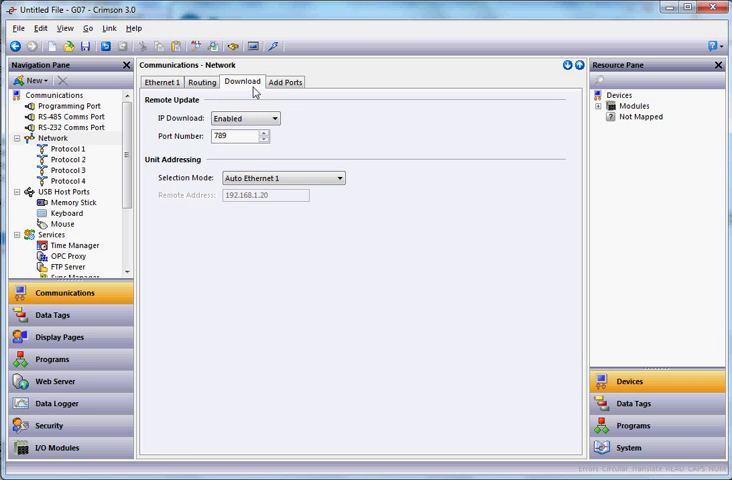
Set unit addressing to Manual and begin entering the remote HMI's IP address.
{"action": "left_click", "coordinate": [76, 148]}
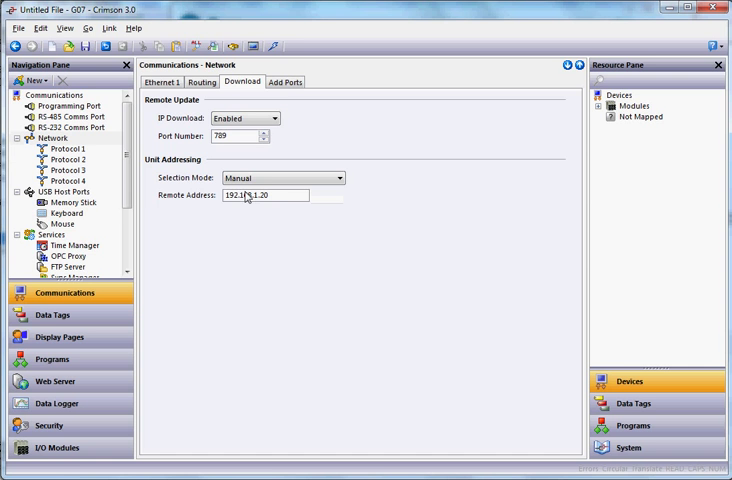
{"action": "triple_click", "coordinate": [264, 196]}
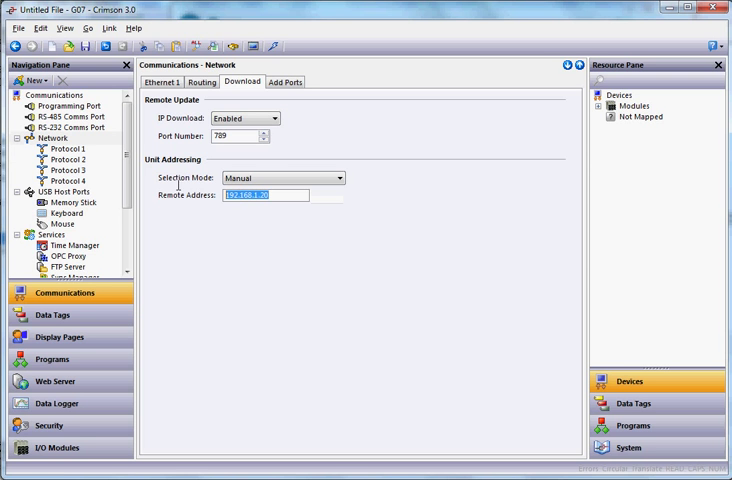
{"action": "type", "text": "1"}
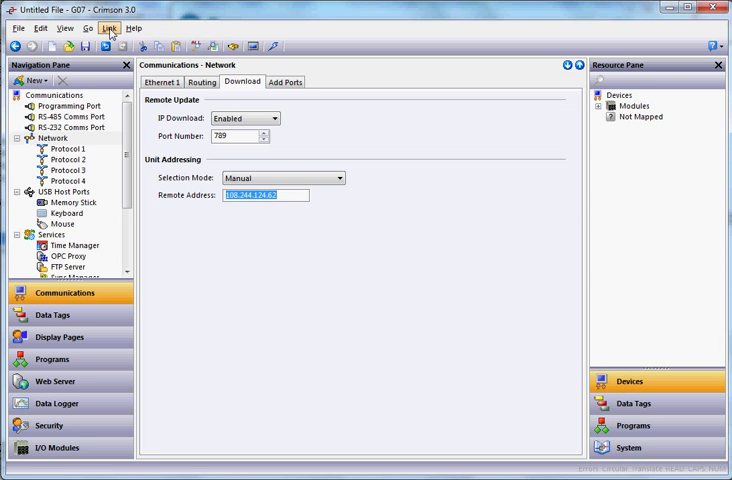
{"action": "mouse_move", "coordinate": [112, 34]}
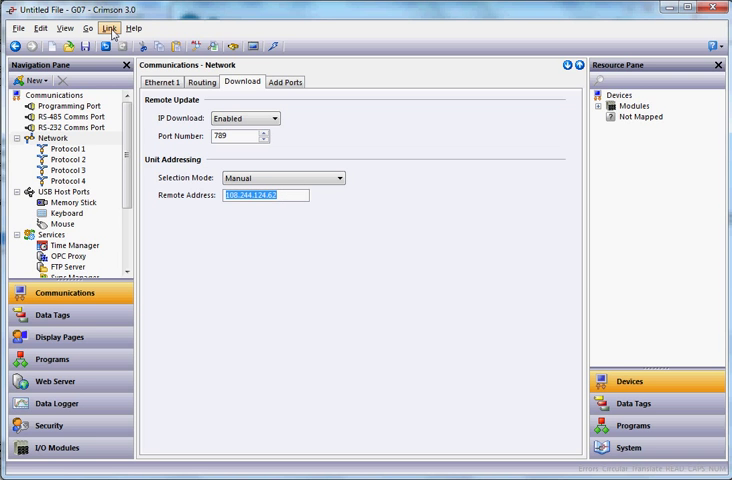
Start Link > Extract from the remote unit, discarding changes to the untitled file.
{"action": "left_click", "coordinate": [112, 28]}
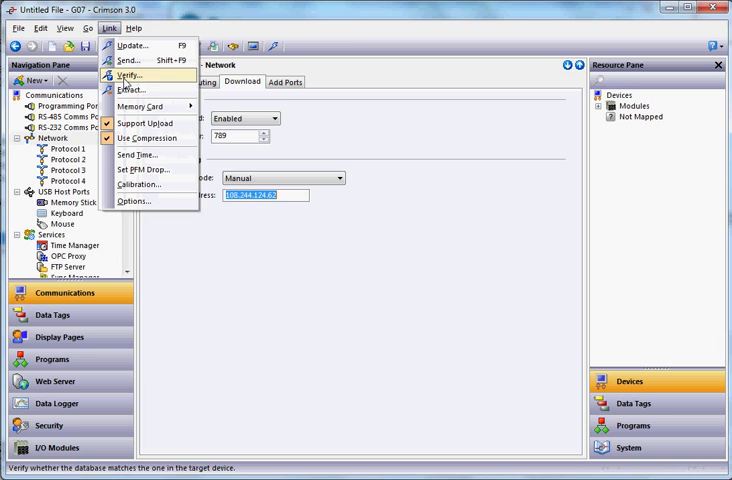
{"action": "mouse_move", "coordinate": [140, 90]}
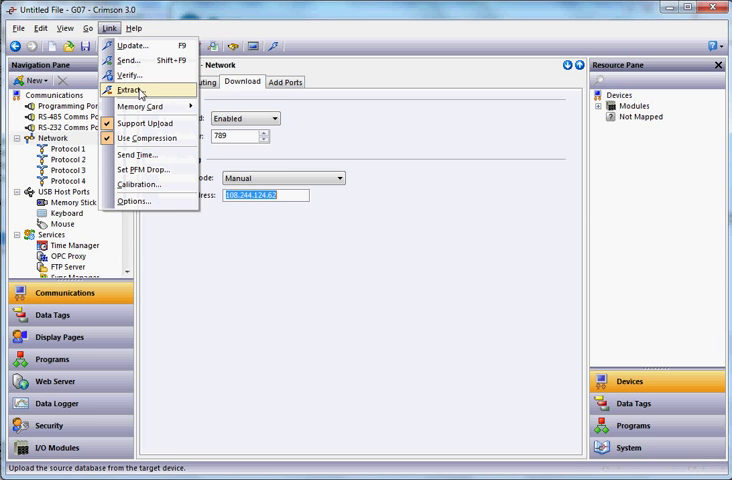
{"action": "left_click", "coordinate": [132, 92]}
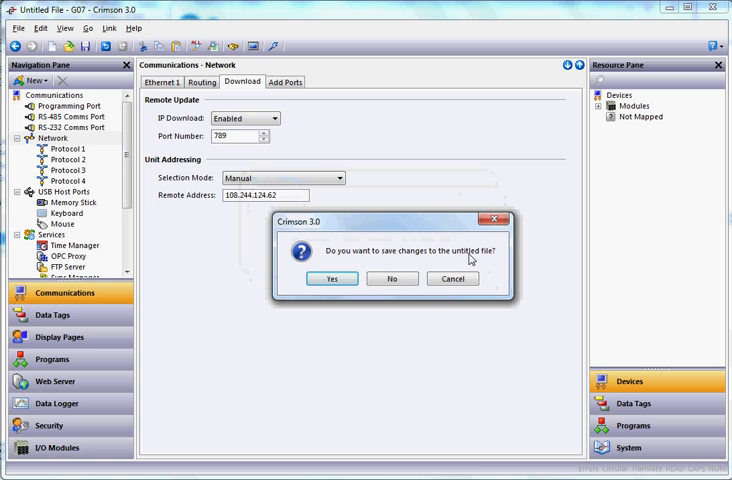
{"action": "mouse_move", "coordinate": [472, 260]}
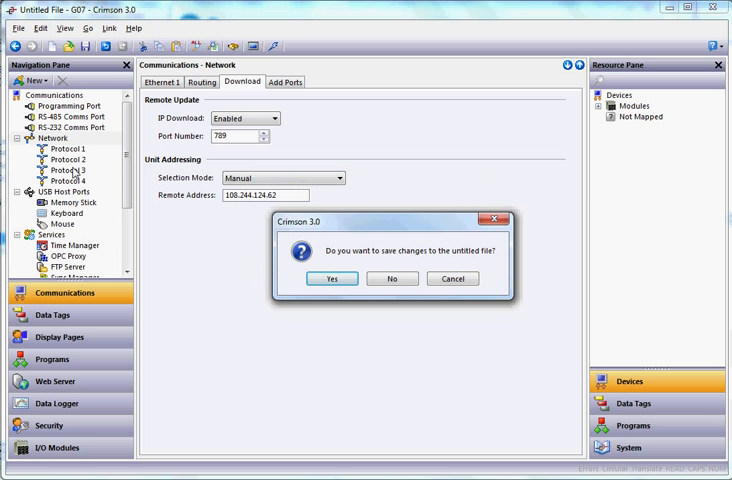
{"action": "mouse_move", "coordinate": [172, 236]}
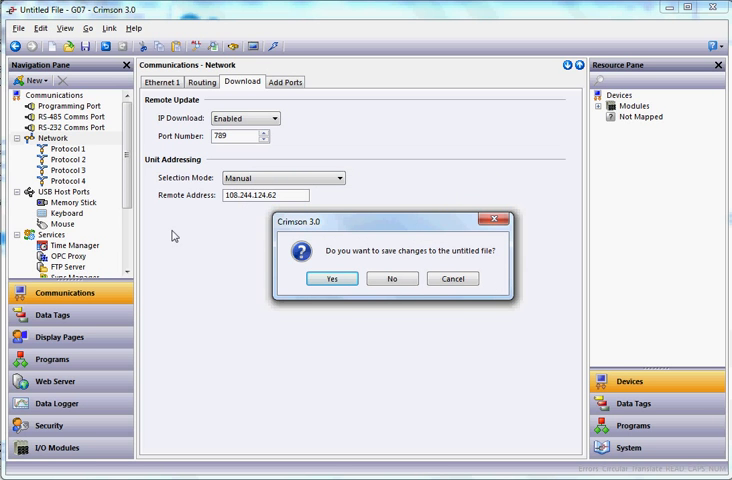
{"action": "mouse_move", "coordinate": [392, 280]}
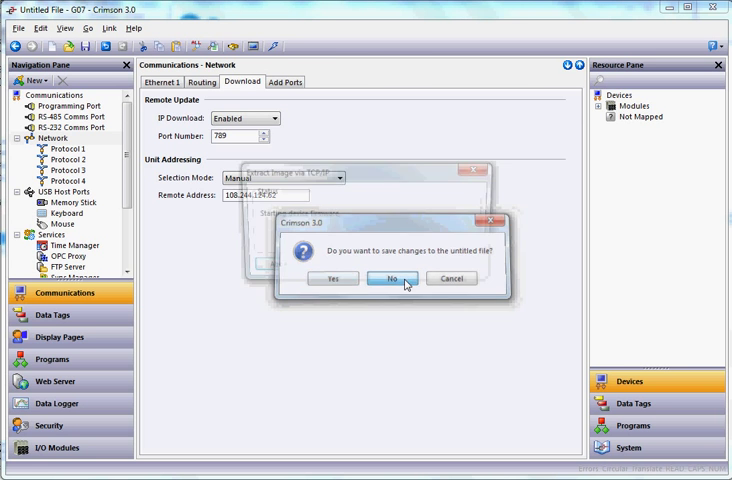
{"action": "left_click", "coordinate": [378, 278]}
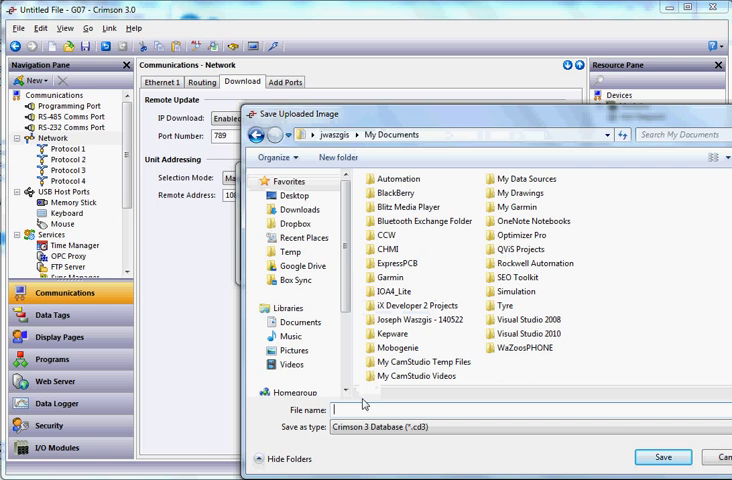
Save the uploaded image as 'Test' in My Documents.
{"action": "type", "text": "Test"}
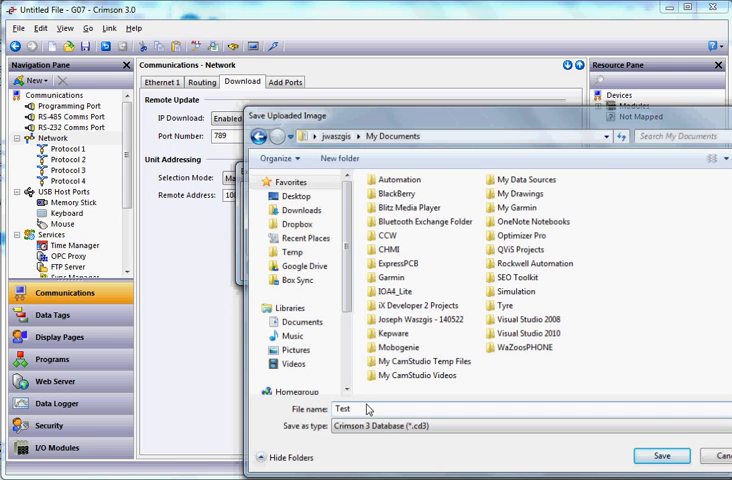
{"action": "left_click", "coordinate": [660, 456]}
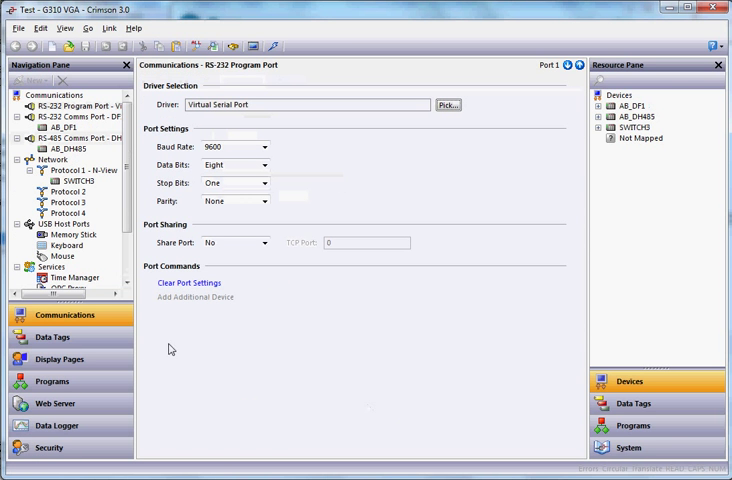
{"action": "mouse_move", "coordinate": [70, 360]}
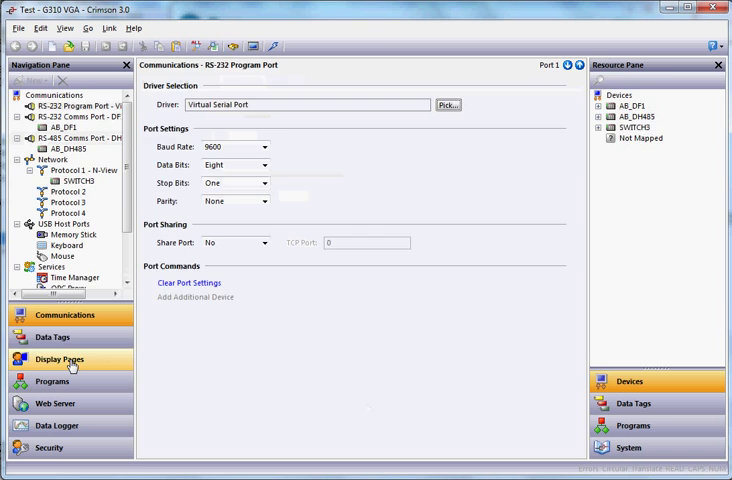
Browse the extracted program's Display Pages, viewing Ethernet_Settings and MENU.
{"action": "left_click", "coordinate": [60, 360]}
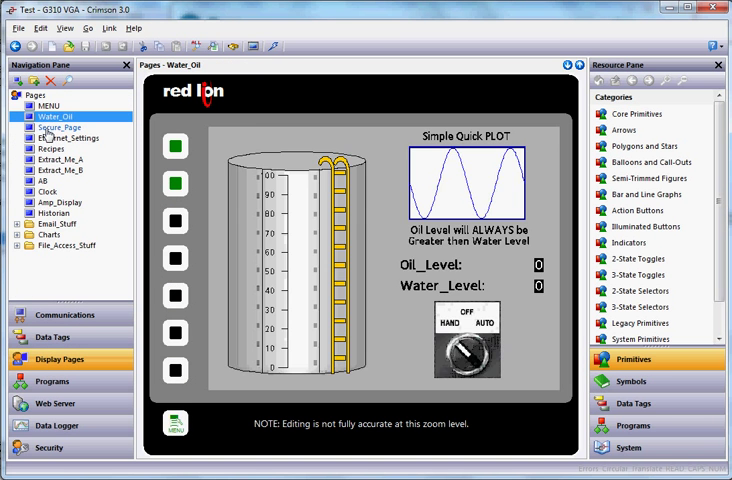
{"action": "left_click", "coordinate": [70, 138]}
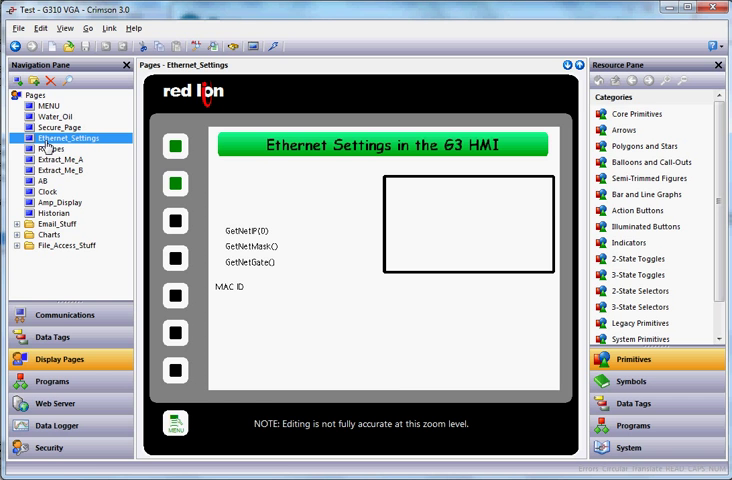
{"action": "mouse_move", "coordinate": [48, 148]}
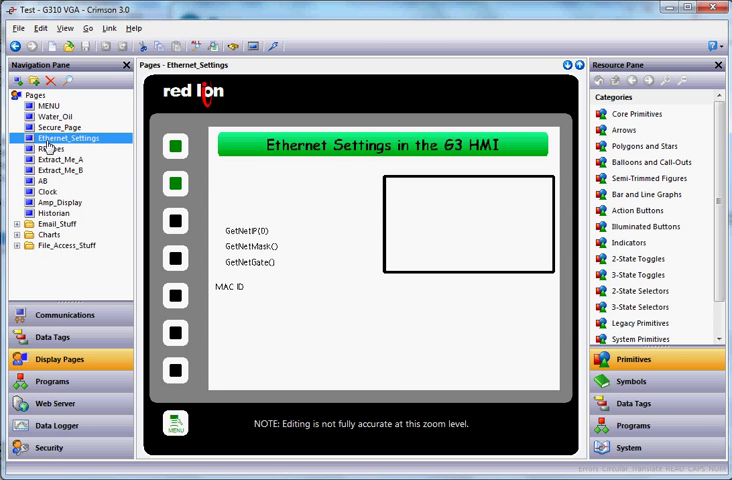
{"action": "left_click", "coordinate": [46, 104]}
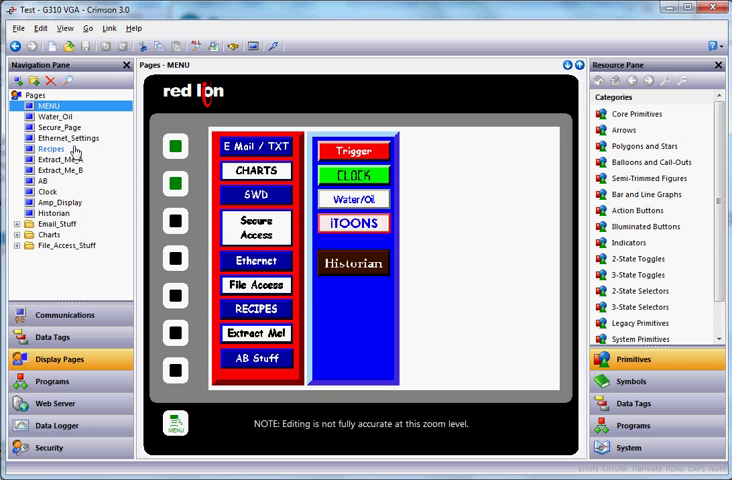
{"action": "left_click", "coordinate": [108, 28]}
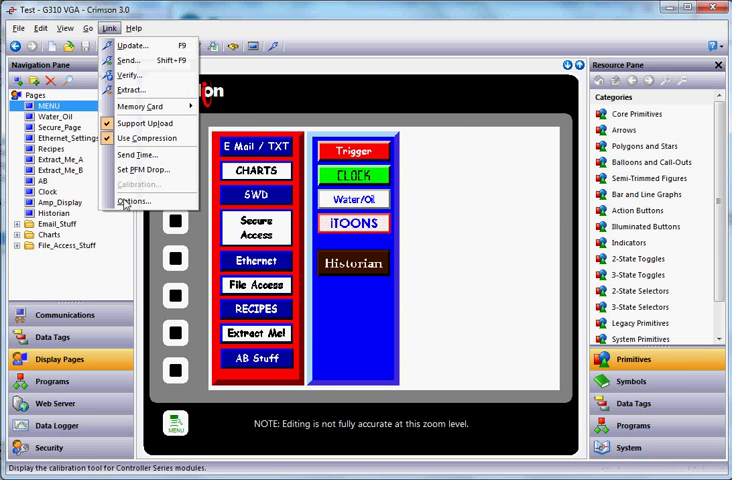
Set the Link Options communications port to TCP/IP instead of USB.
{"action": "left_click", "coordinate": [136, 200]}
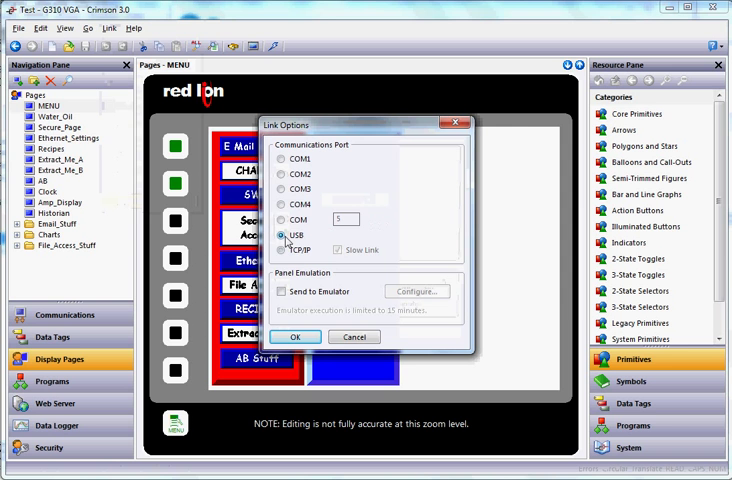
{"action": "left_click", "coordinate": [282, 250]}
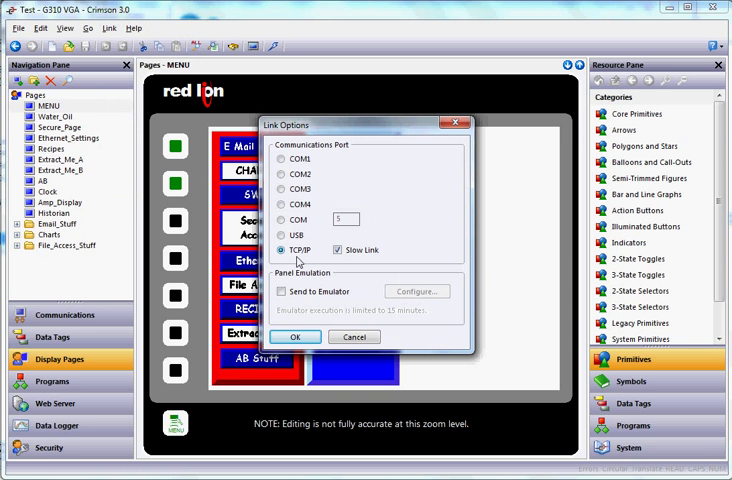
{"action": "mouse_move", "coordinate": [352, 262]}
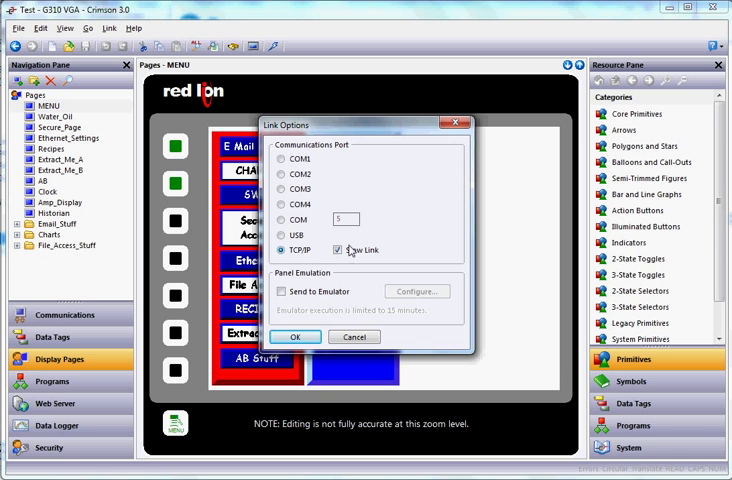
{"action": "left_click", "coordinate": [338, 250]}
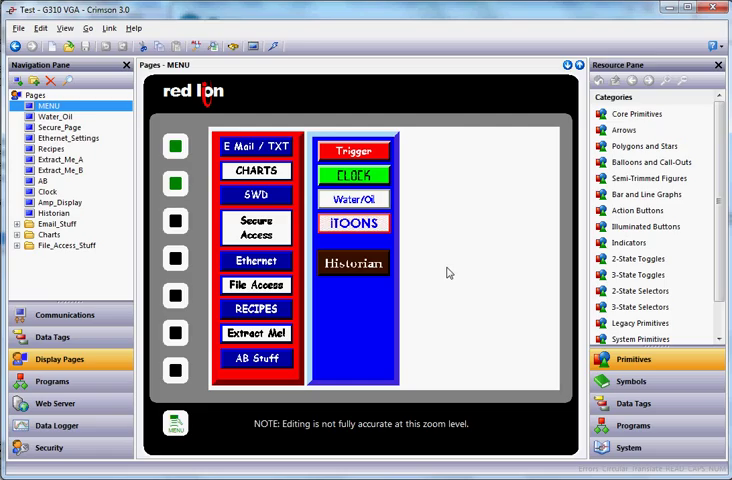
{"action": "mouse_move", "coordinate": [444, 272]}
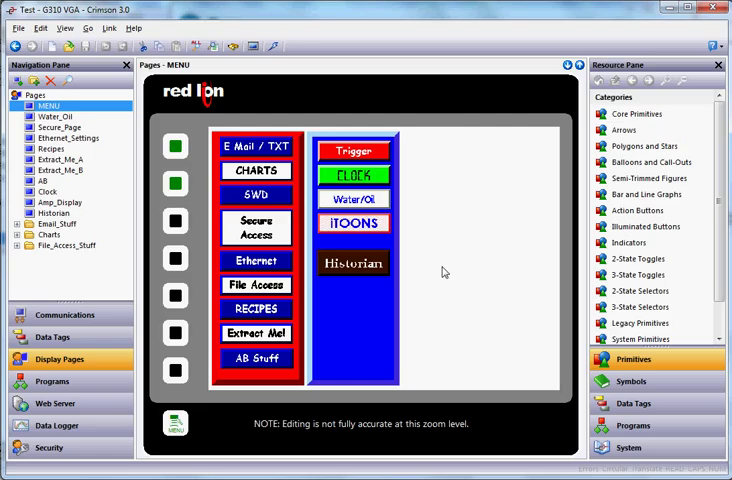